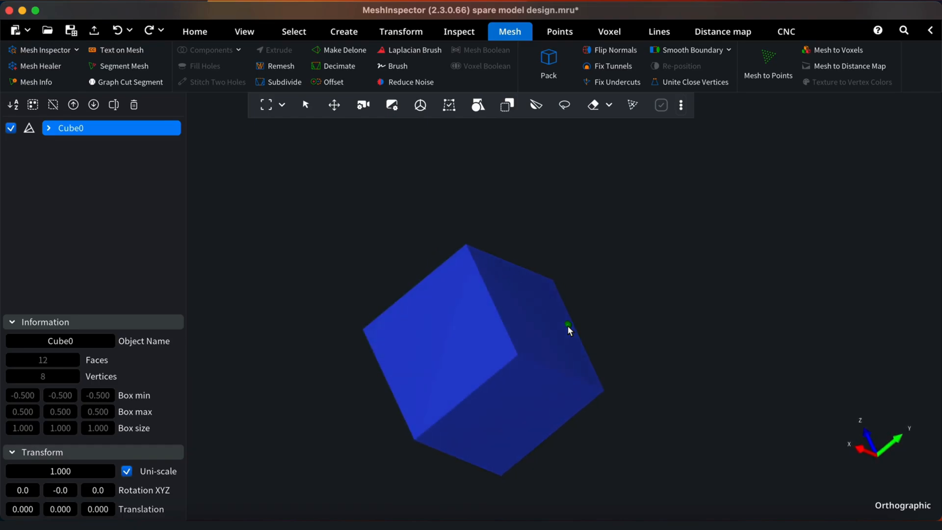
Open the Mesh to Voxels tool for the Cube0 mesh.
left_click(834, 50)
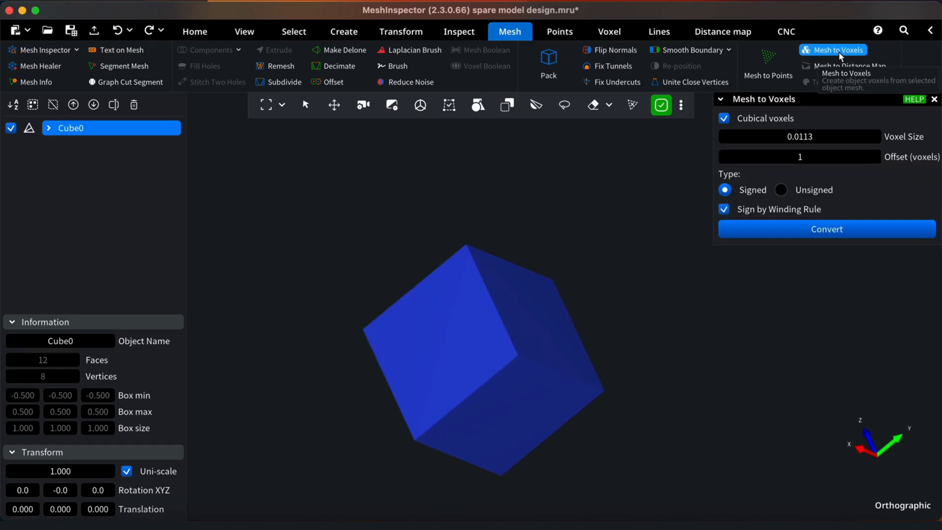
mouse_move(805, 129)
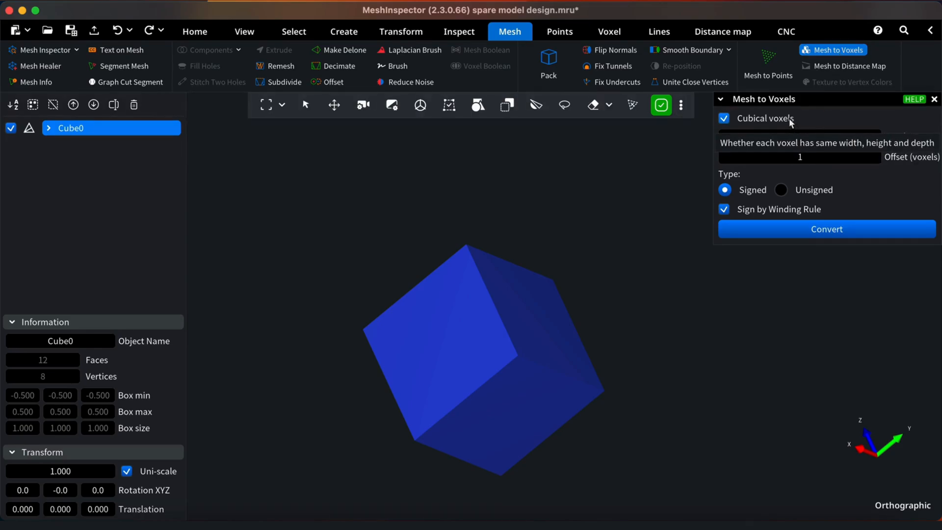
Toggle Cubical voxels off and back on, keeping voxels cubical.
left_click(724, 118)
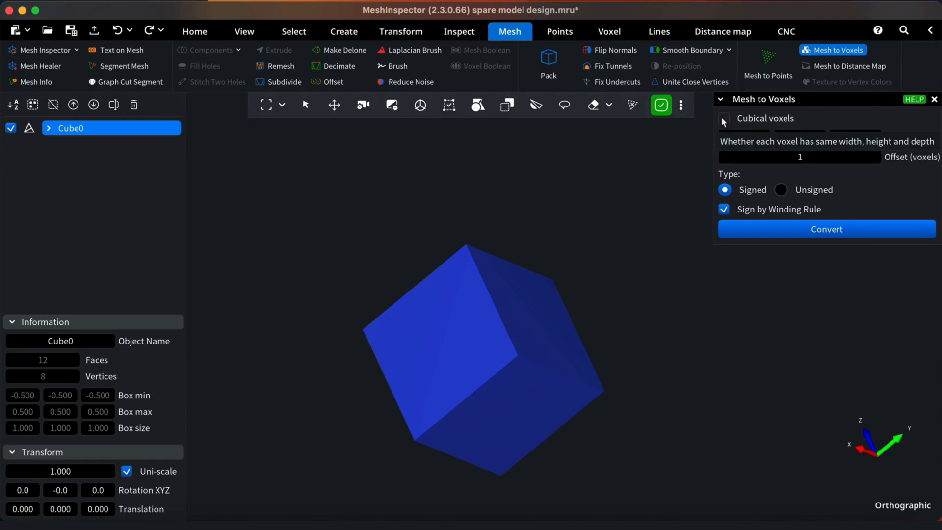
left_click(724, 117)
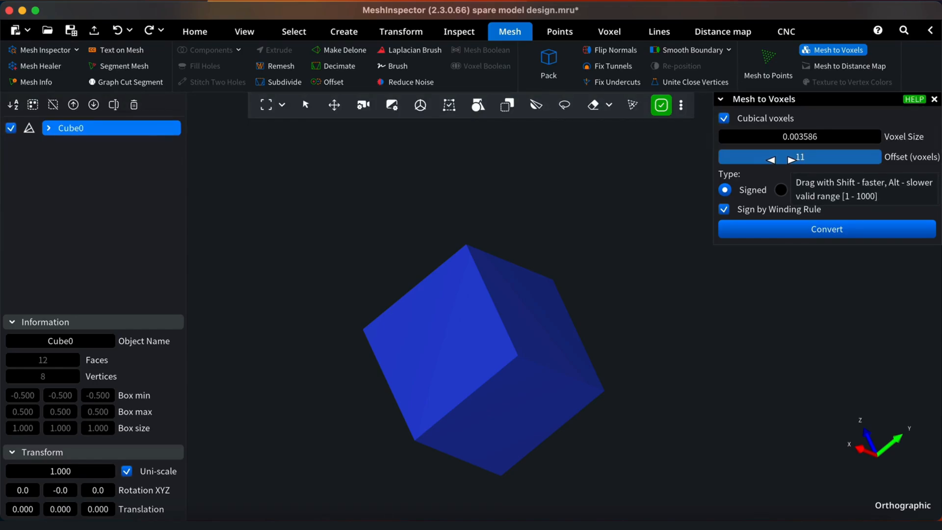
Drag the Offset slider down to 6 voxels.
left_click_drag(792, 157, 775, 156)
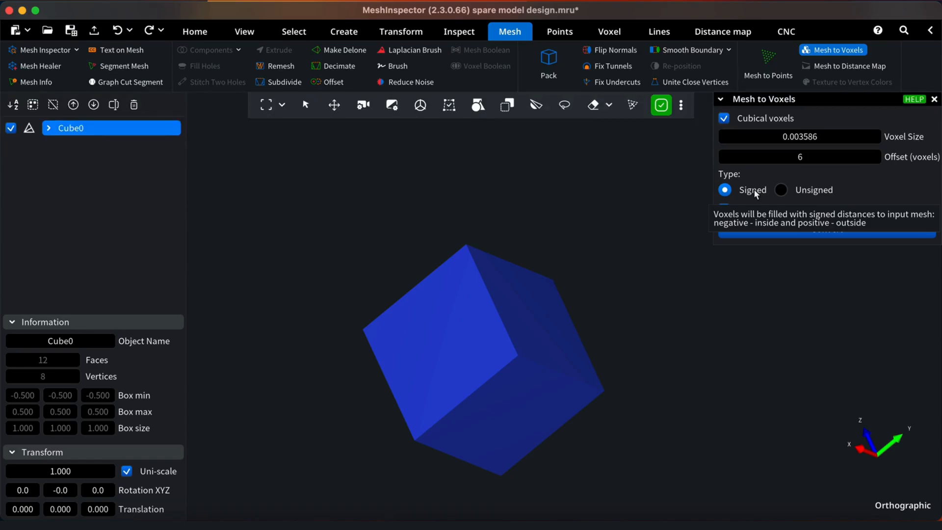
mouse_move(781, 189)
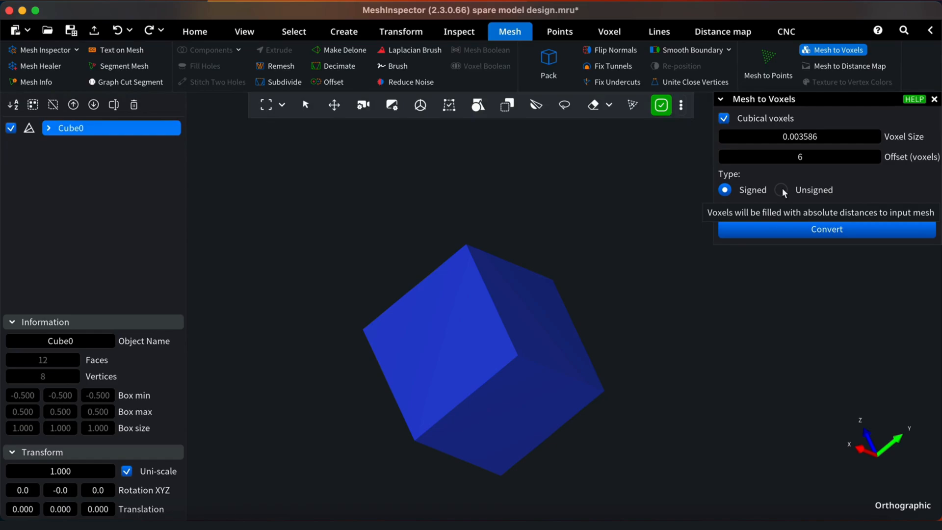
Keep the signed distance type and convert Cube0 into a 290×290×290 'Cube0 Voxels' object.
left_click(780, 190)
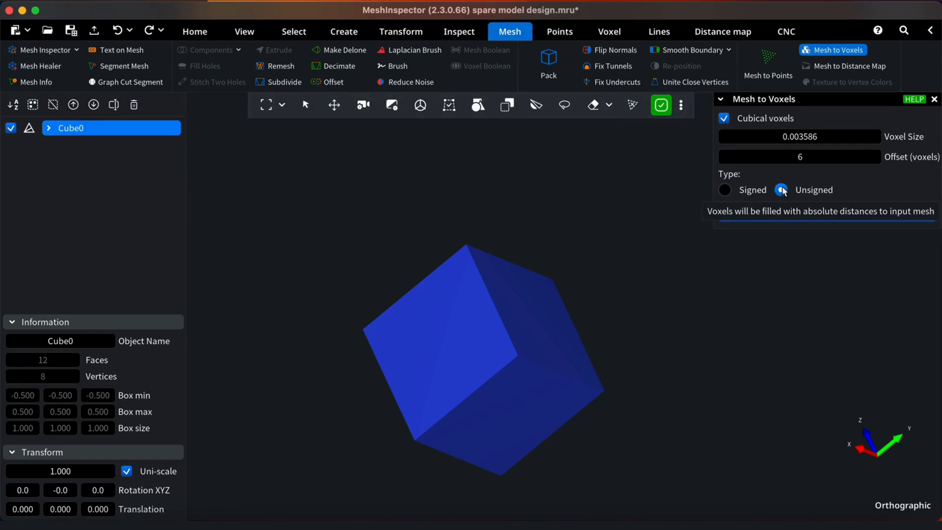
left_click(724, 189)
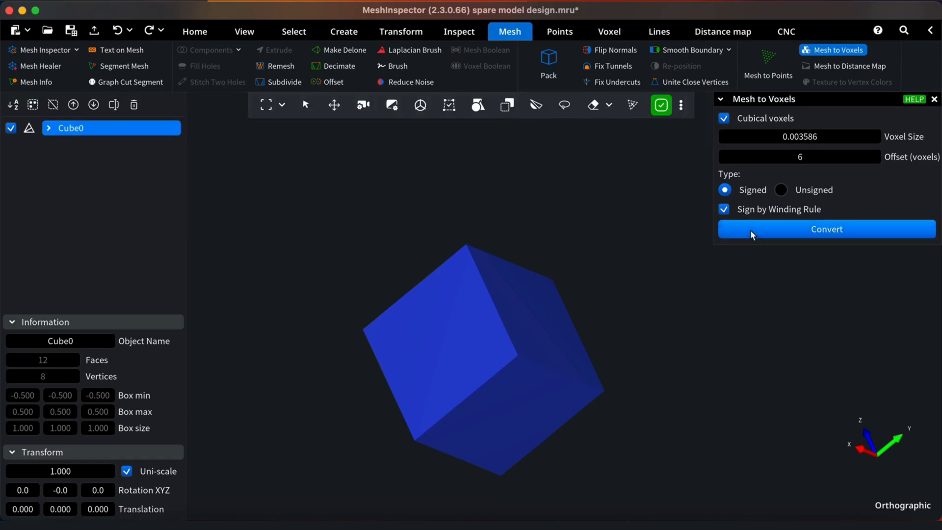
left_click(826, 229)
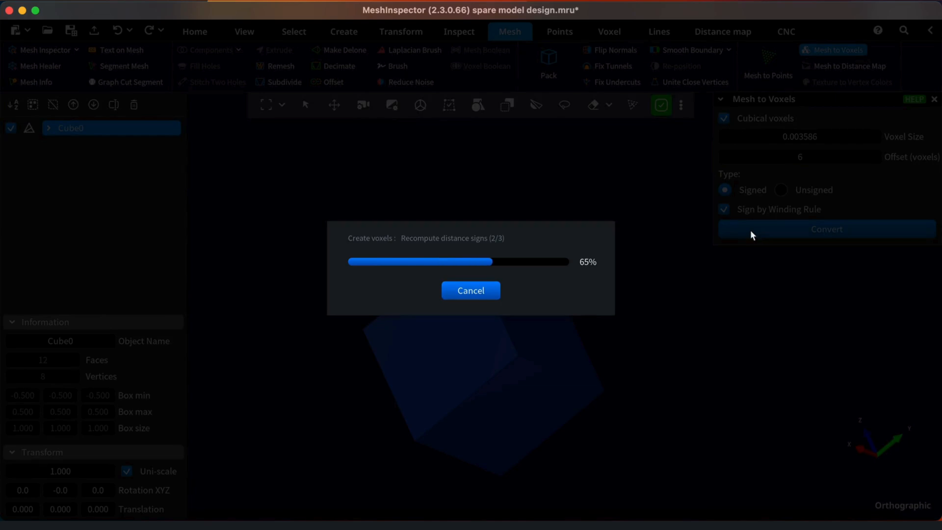
left_click(826, 229)
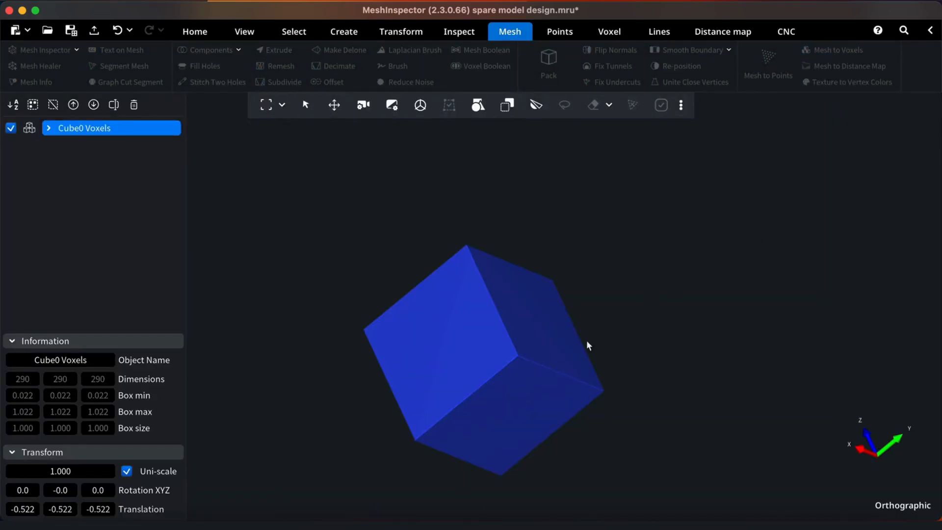
Orbit the view around the Cube0 Voxels cube to face it front-on.
left_click_drag(588, 346, 504, 354)
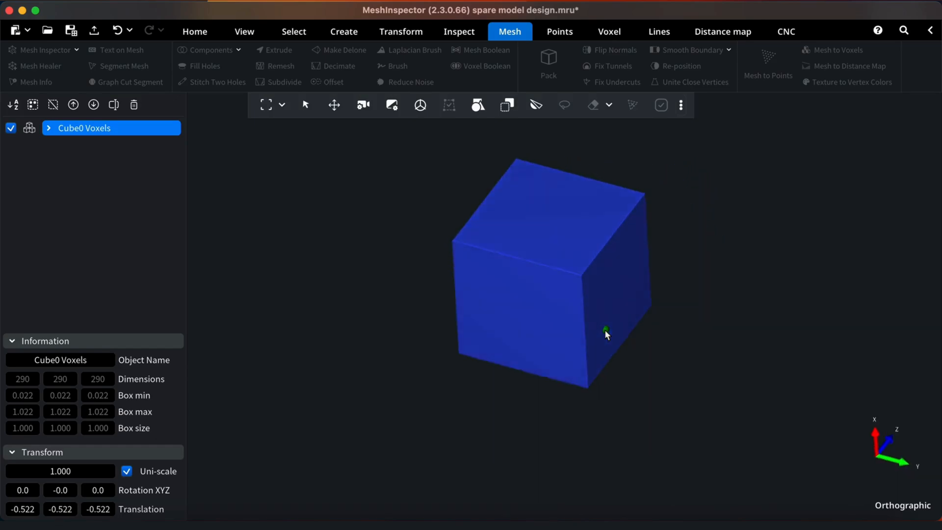
left_click_drag(605, 333, 615, 312)
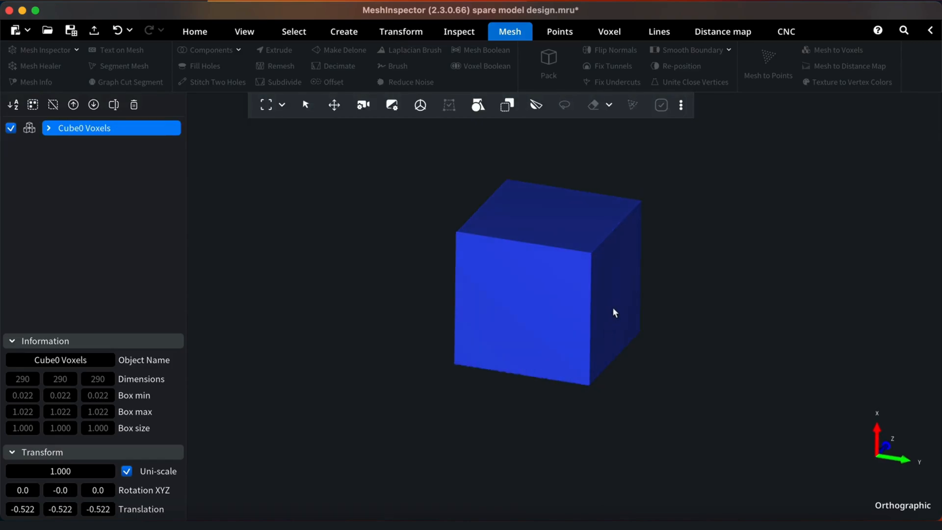